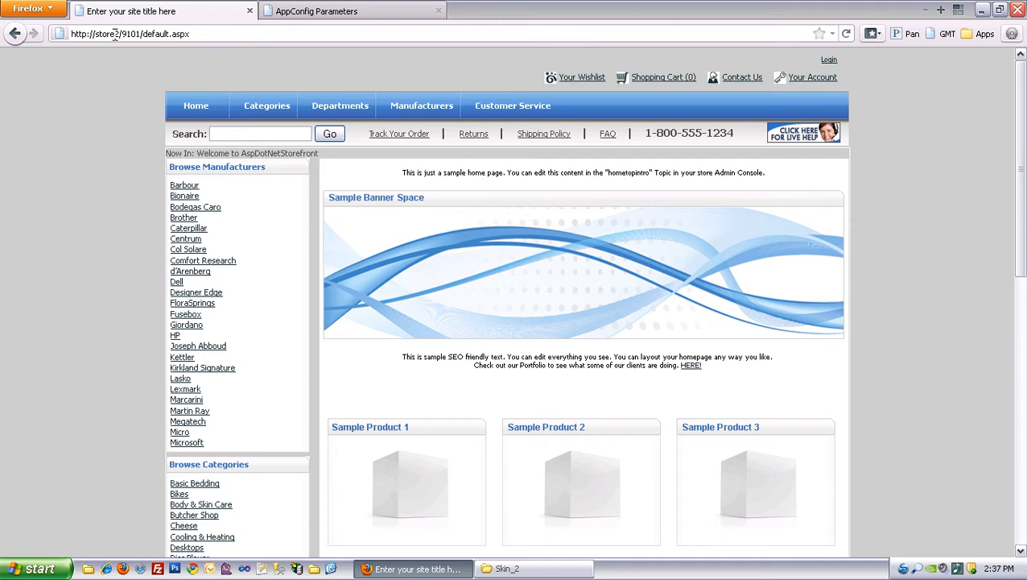
mouse_move(126, 109)
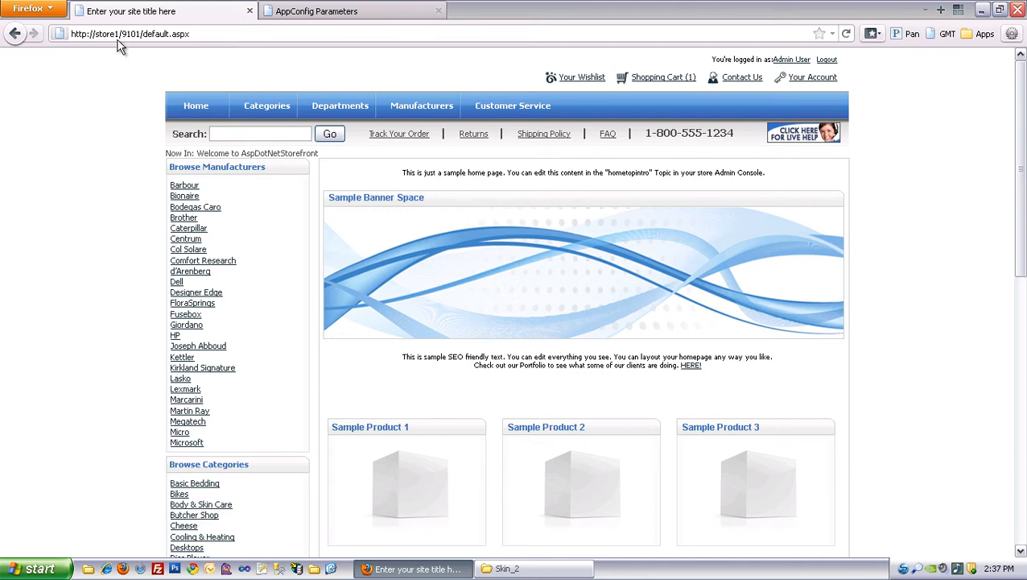
mouse_move(119, 34)
text(2)
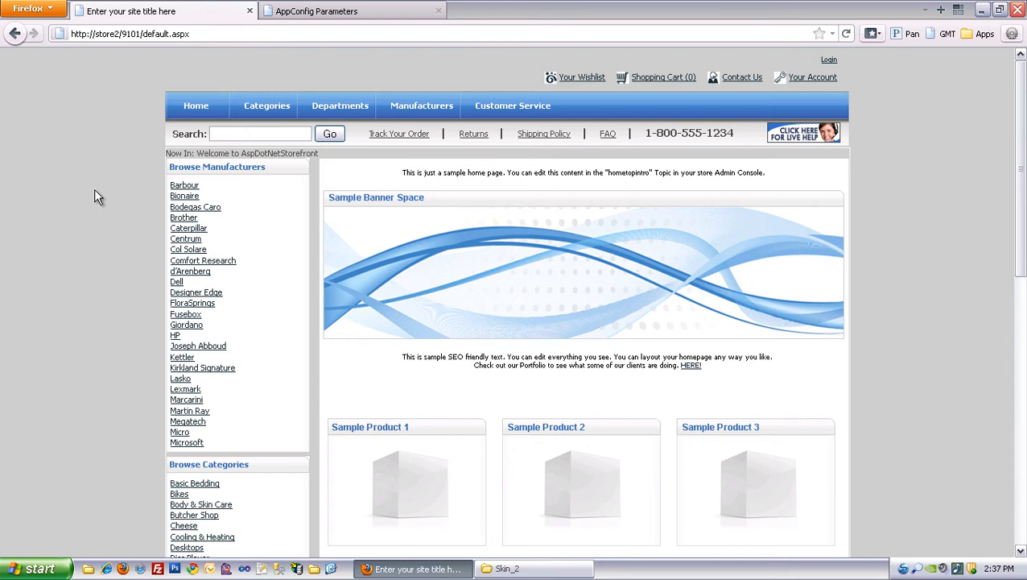
mouse_move(116, 32)
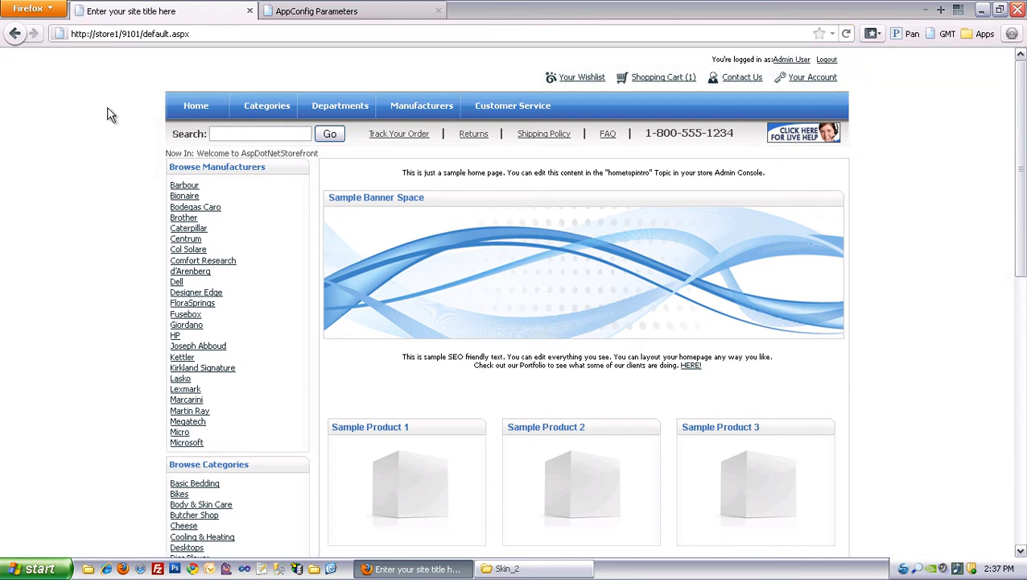
Step: Bring up the admin Configuration > Advanced > AppConfig Parameters list
scroll(down, 3)
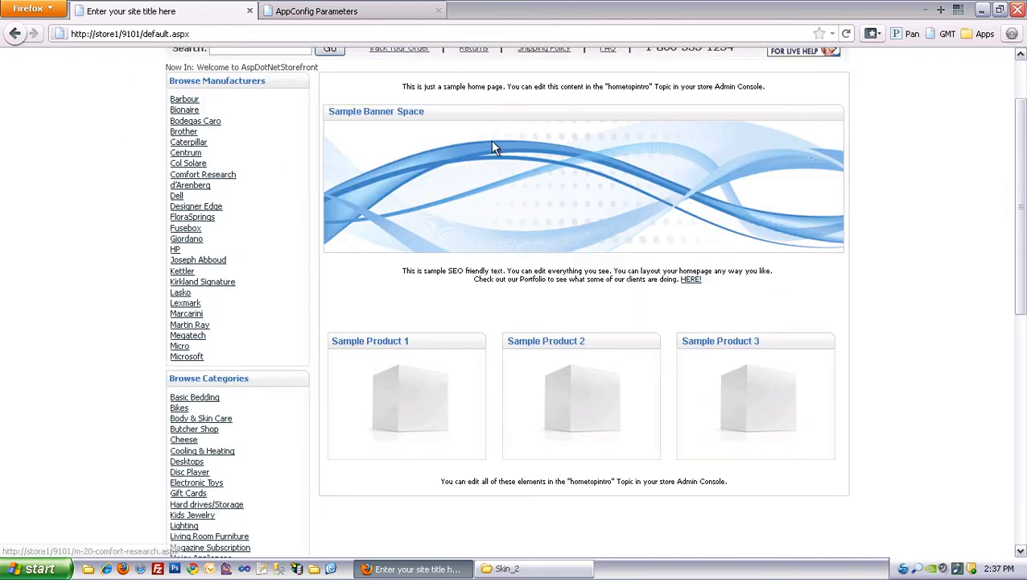
mouse_move(589, 256)
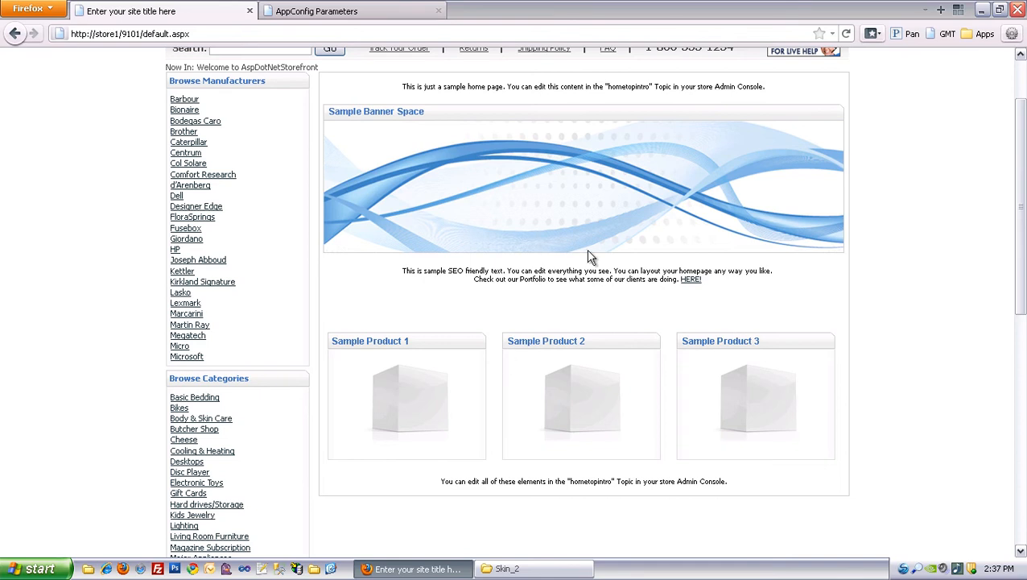
mouse_move(110, 333)
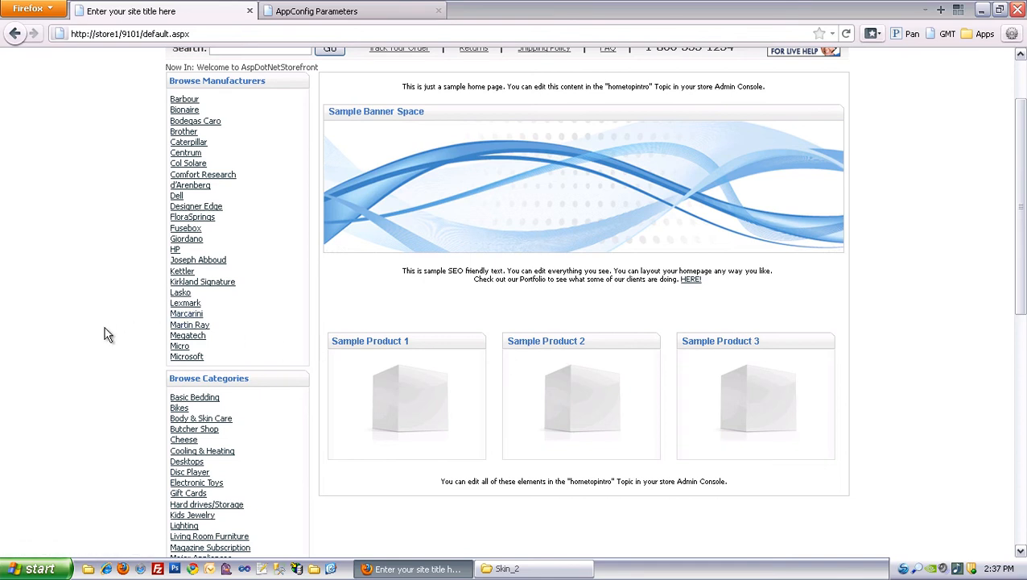
scroll(up, 3)
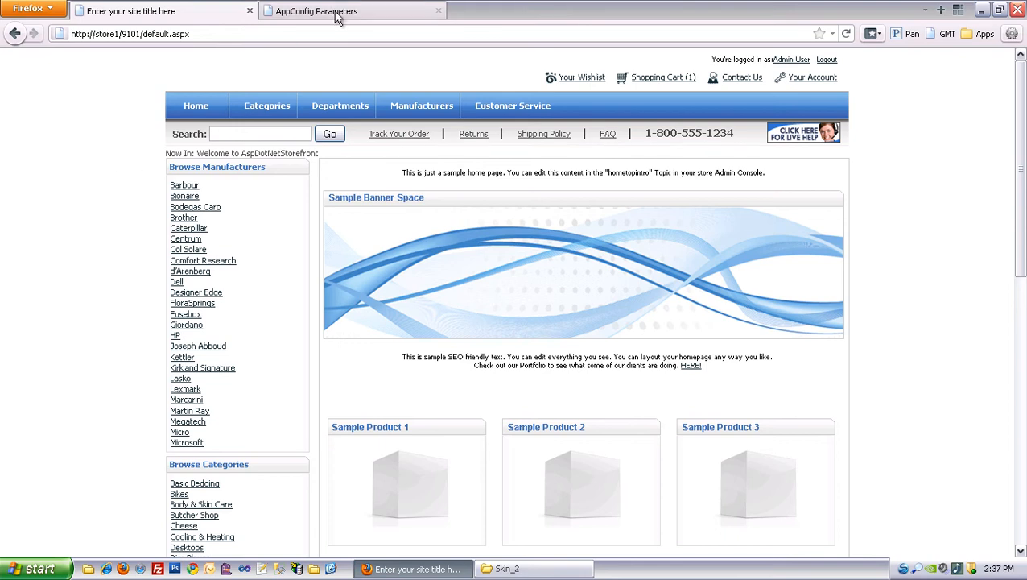
click(354, 10)
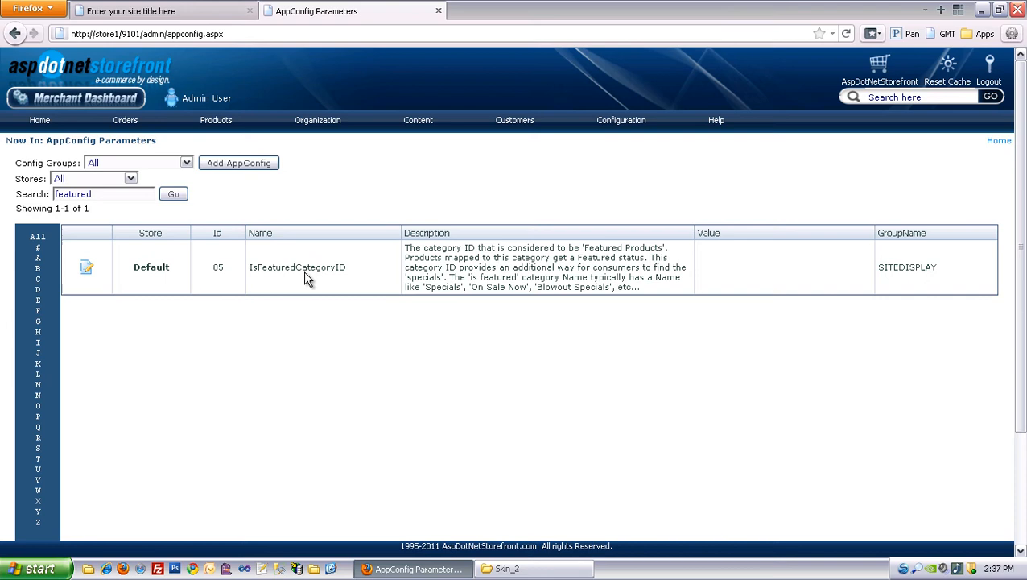
click(621, 119)
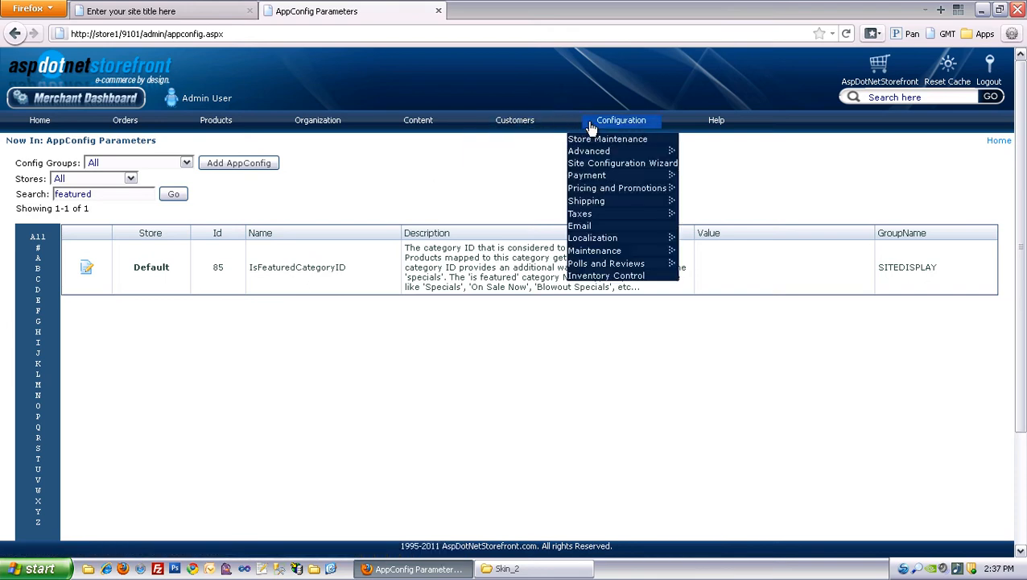
mouse_move(589, 152)
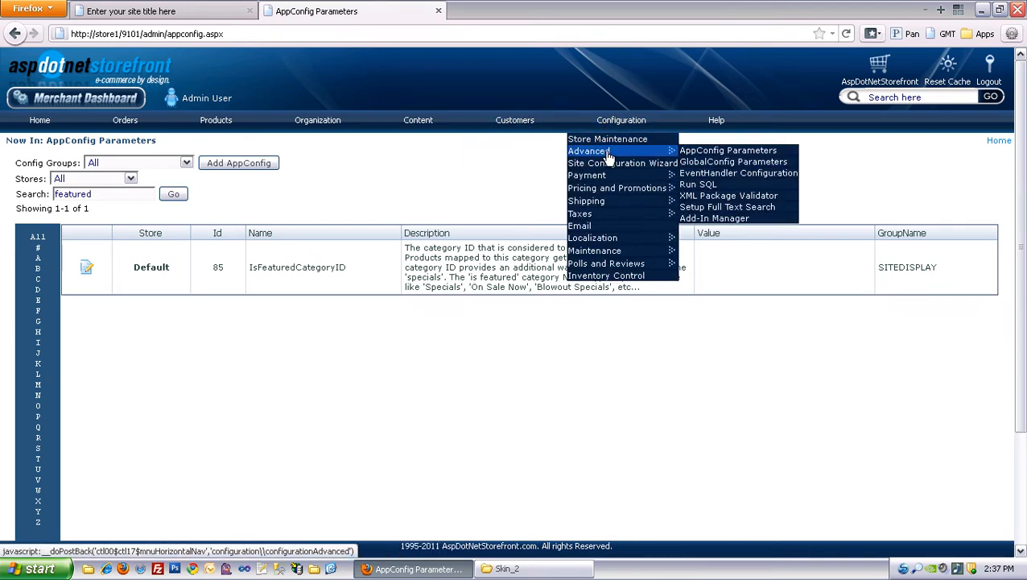
click(727, 149)
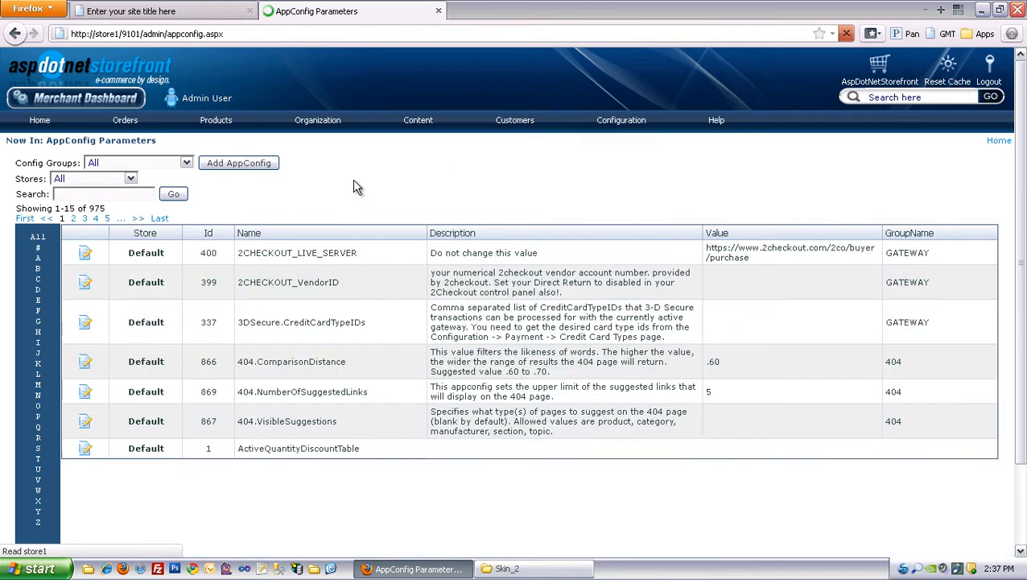
Step: Filter the parameters by 'featured' and start editing IsFeaturedCategoryID
text(f)
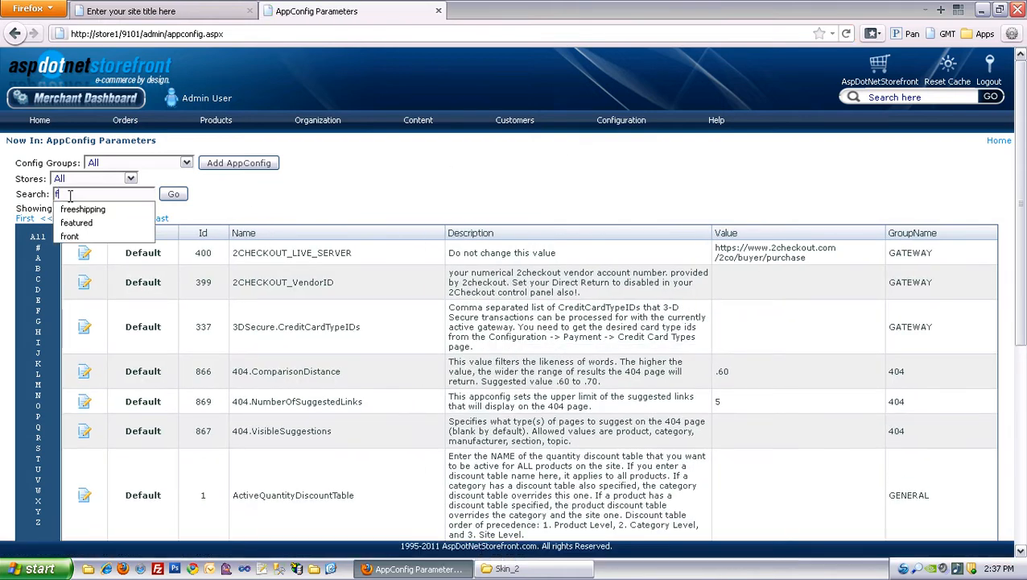
click(82, 210)
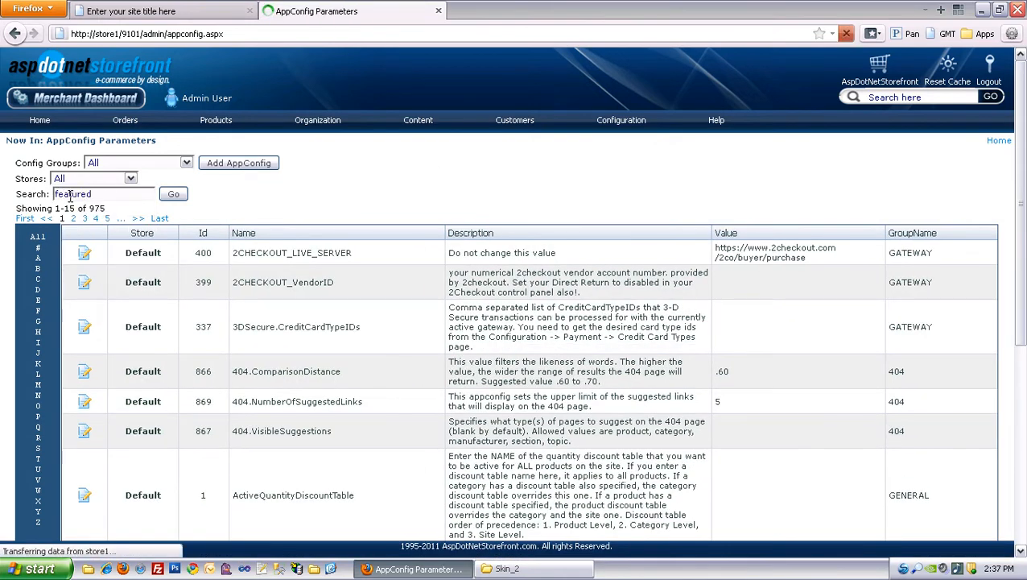
click(174, 193)
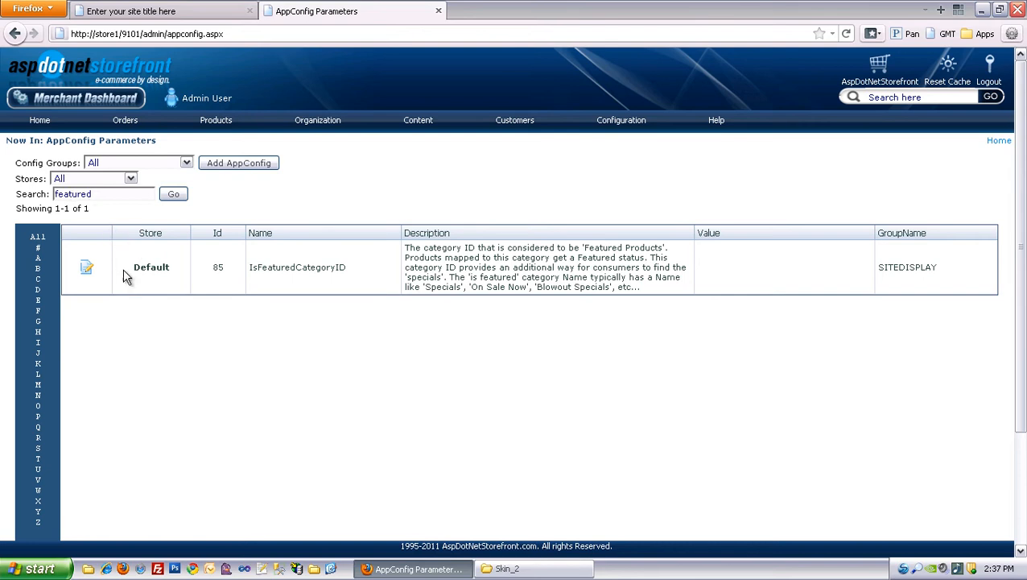
click(85, 267)
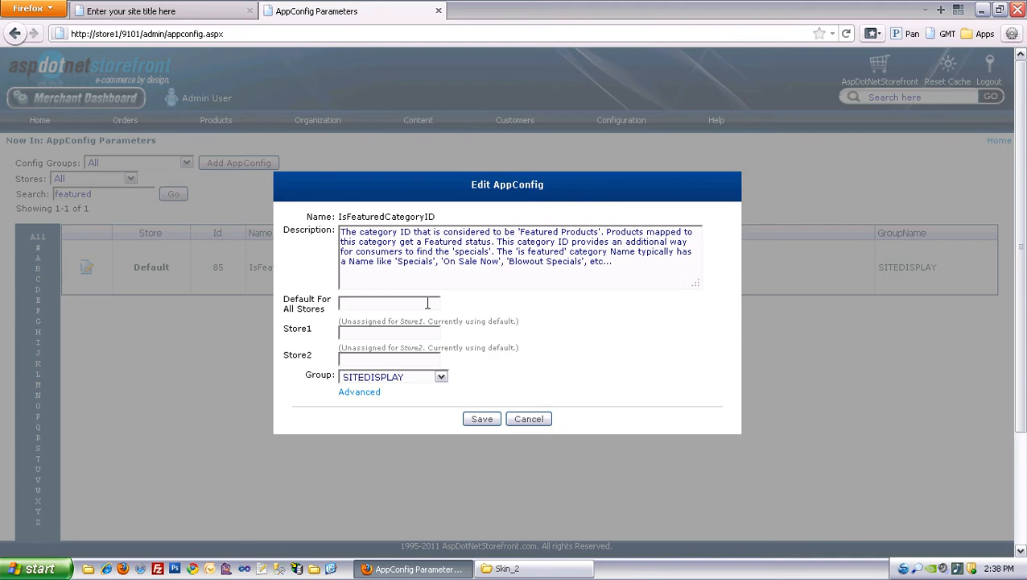
Step: Save 7 as the Default For All Stores value and return to the Store1 home page
text(7)
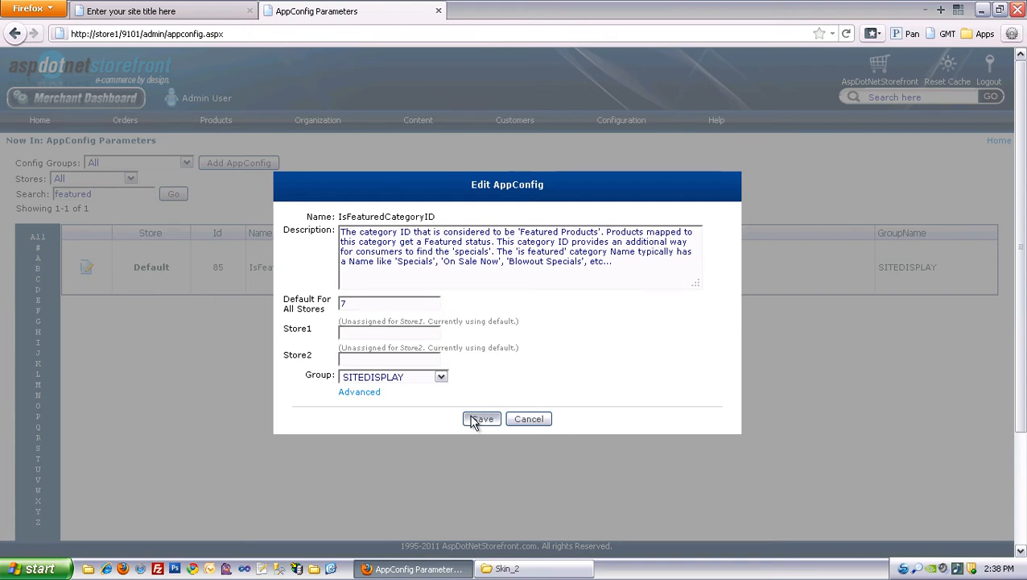
click(481, 419)
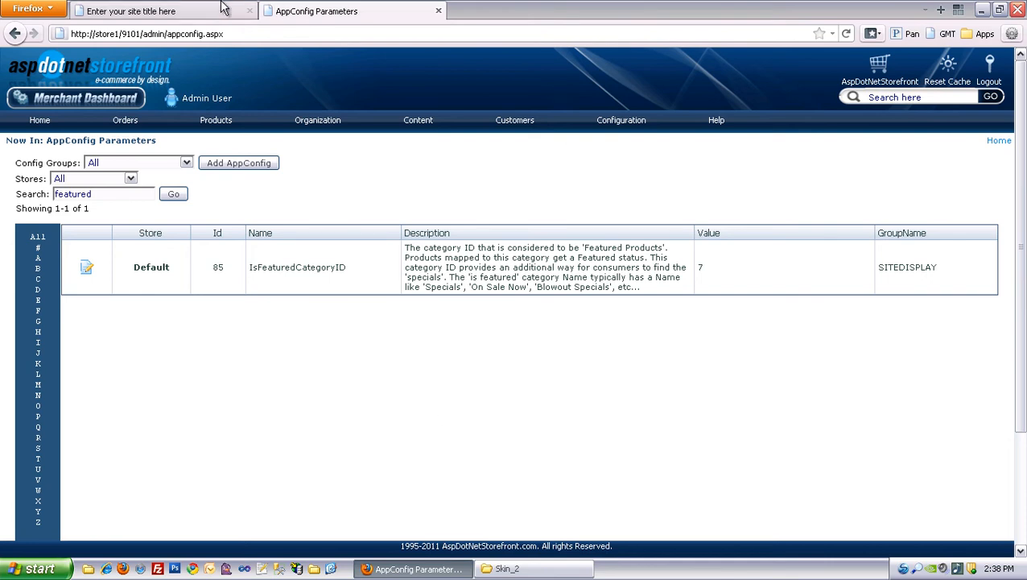
click(129, 10)
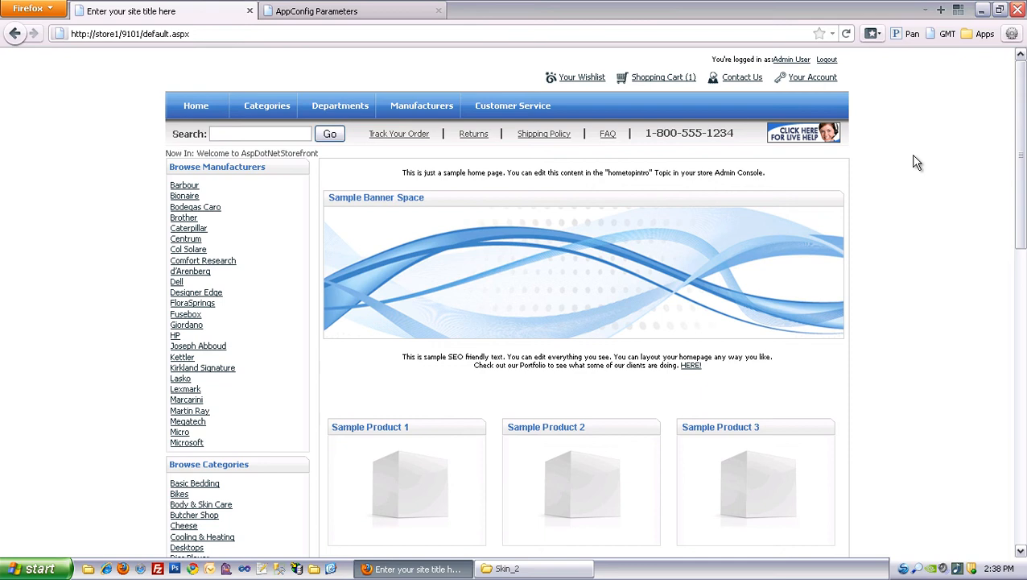
Step: Review the Store1 specials, then load store2:9101/default.aspx showing the same bikes and trikes
scroll(down, 3)
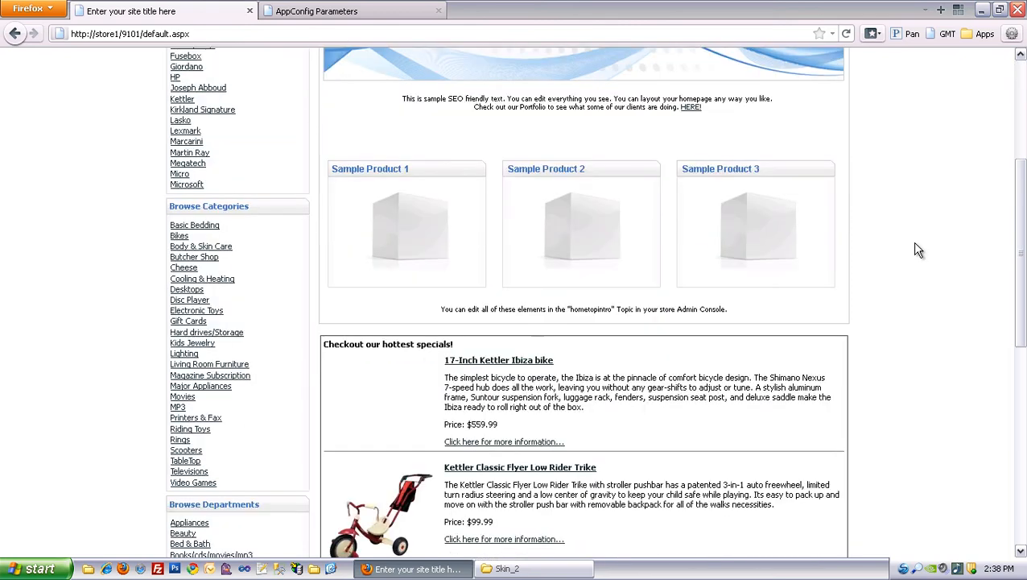
scroll(down, 3)
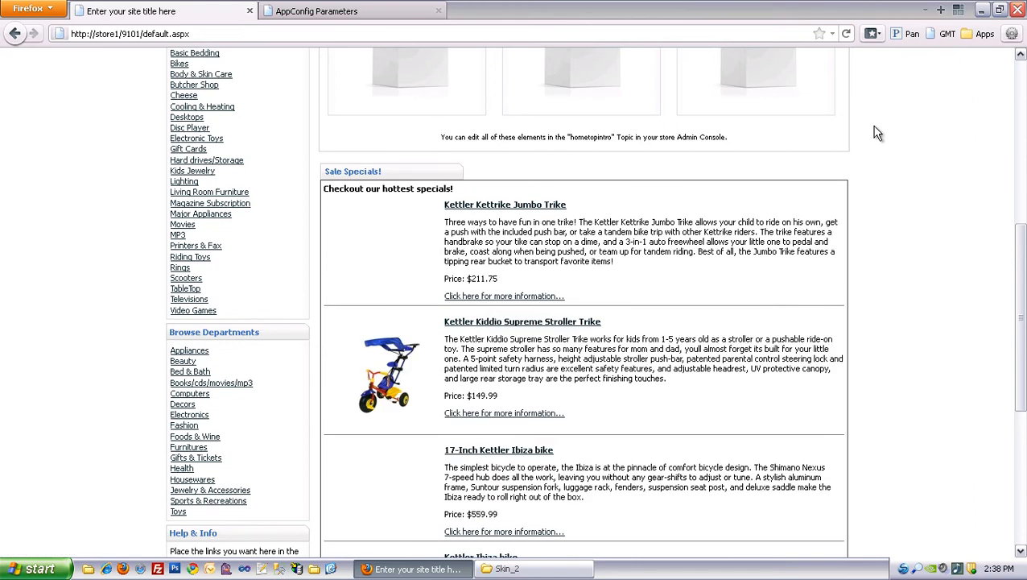
scroll(down, 3)
text(2)
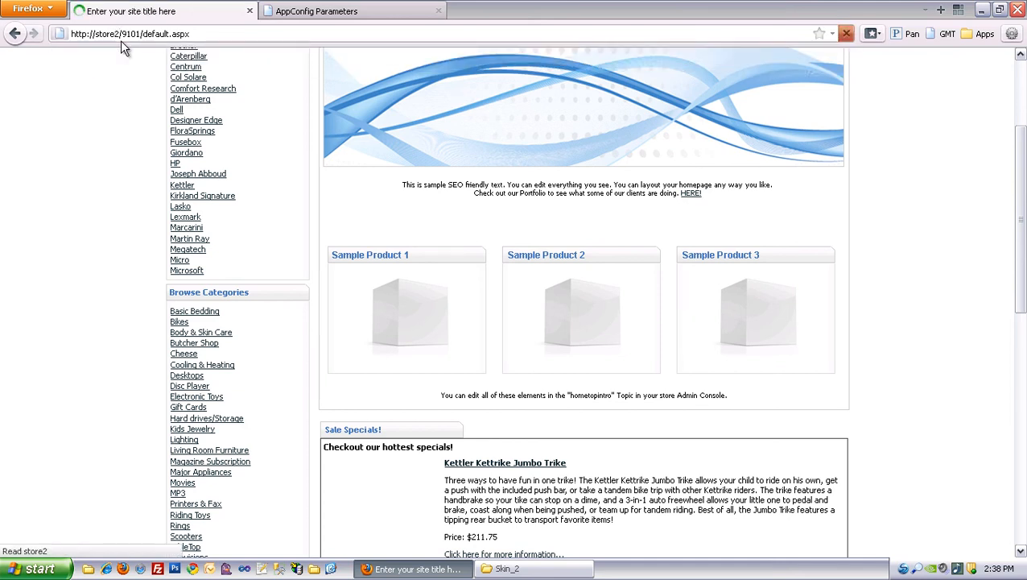
scroll(down, 3)
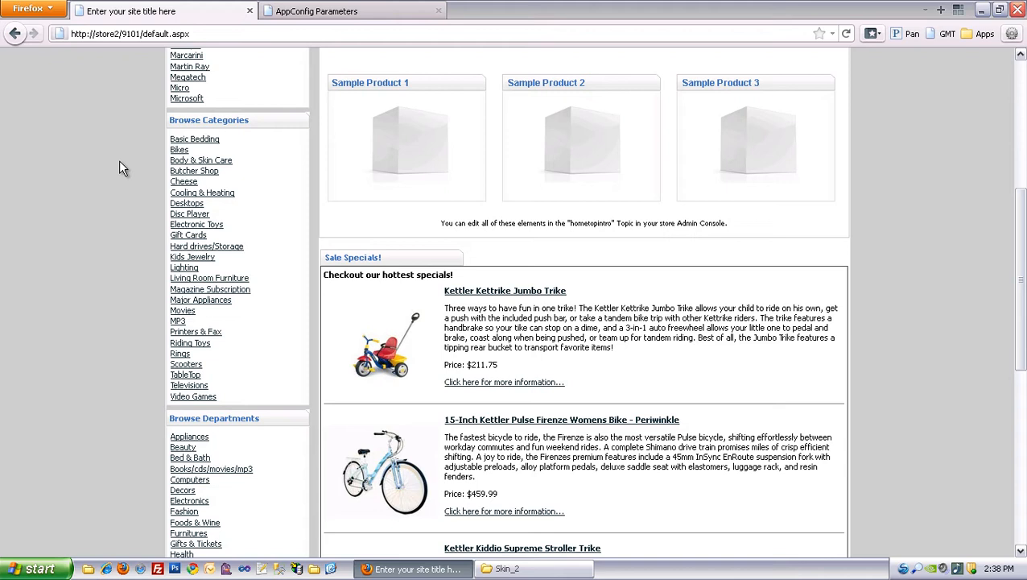
scroll(down, 3)
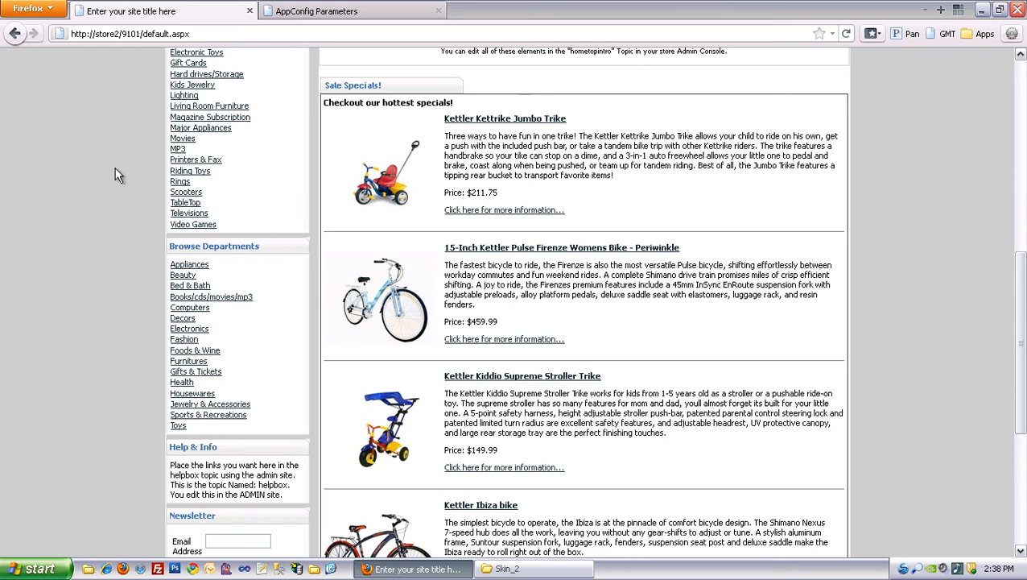
mouse_move(141, 89)
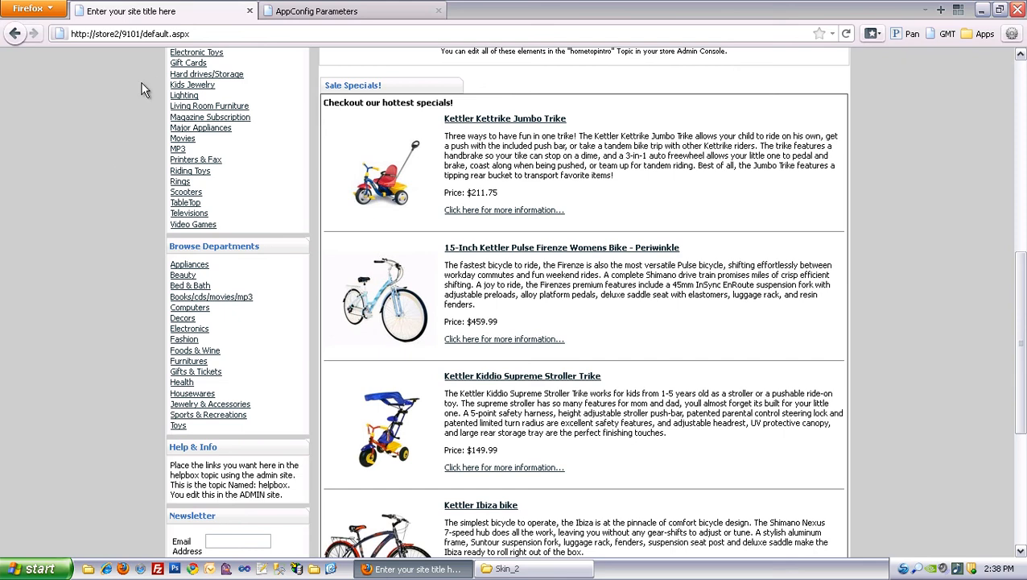
mouse_move(109, 119)
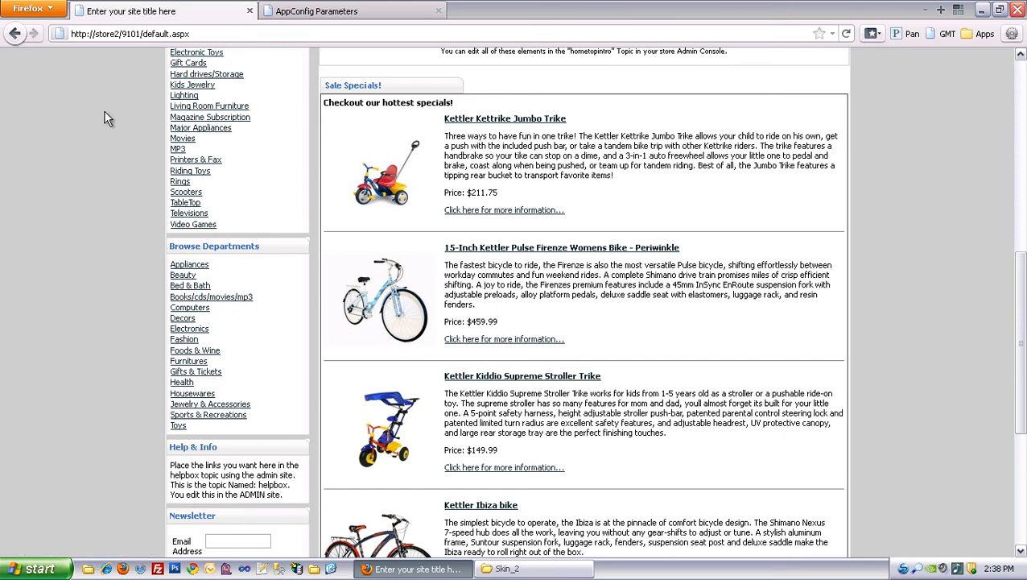
scroll(up, 3)
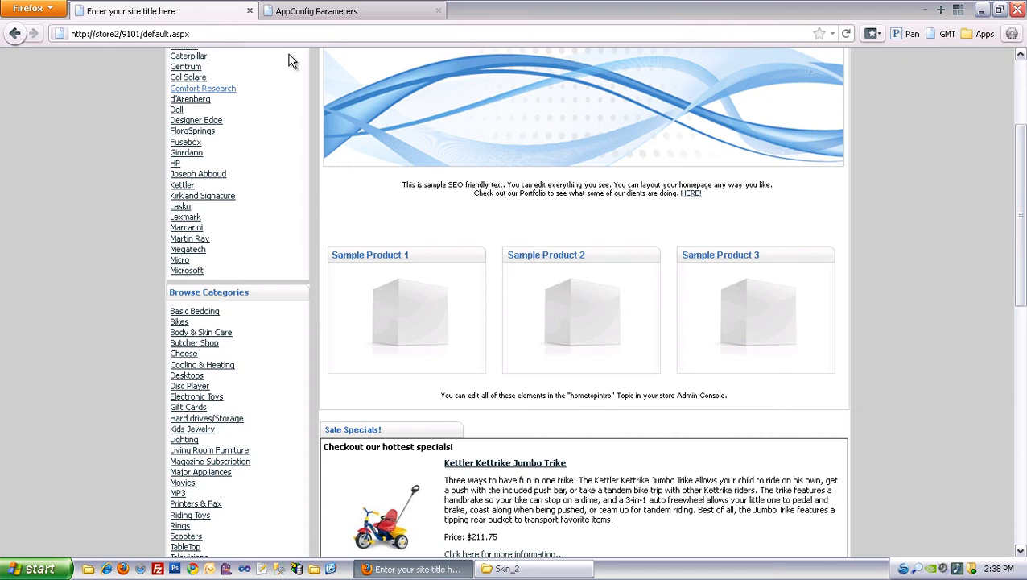
click(351, 9)
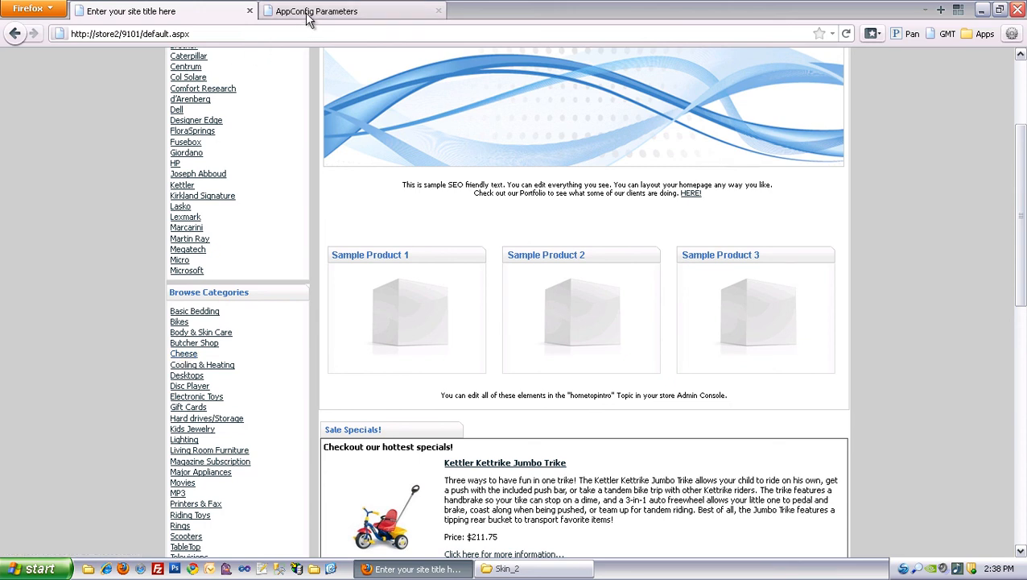
Step: Save a Store2-specific IsFeaturedCategoryID of 28 and return to the storefront
click(351, 10)
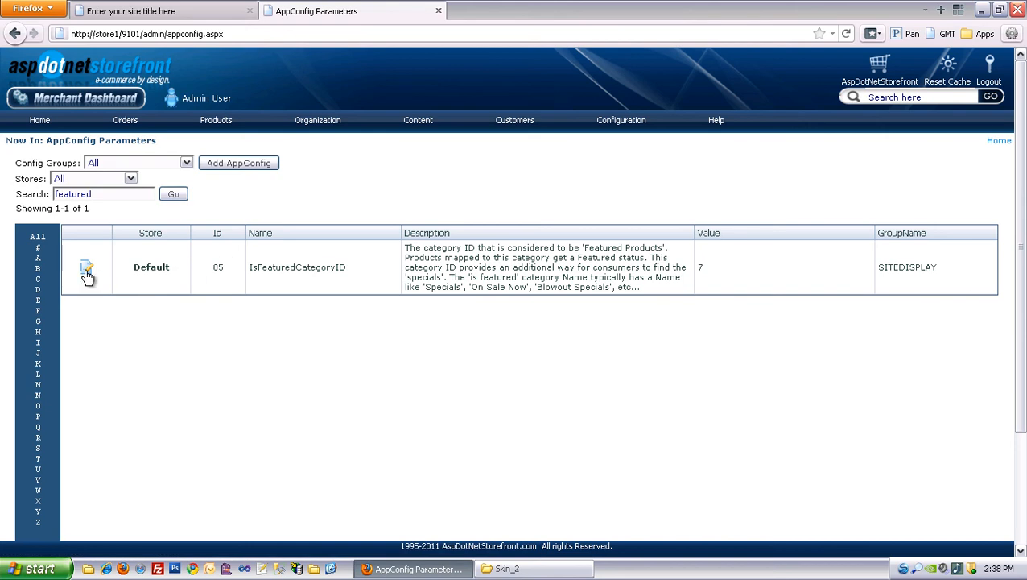
click(86, 267)
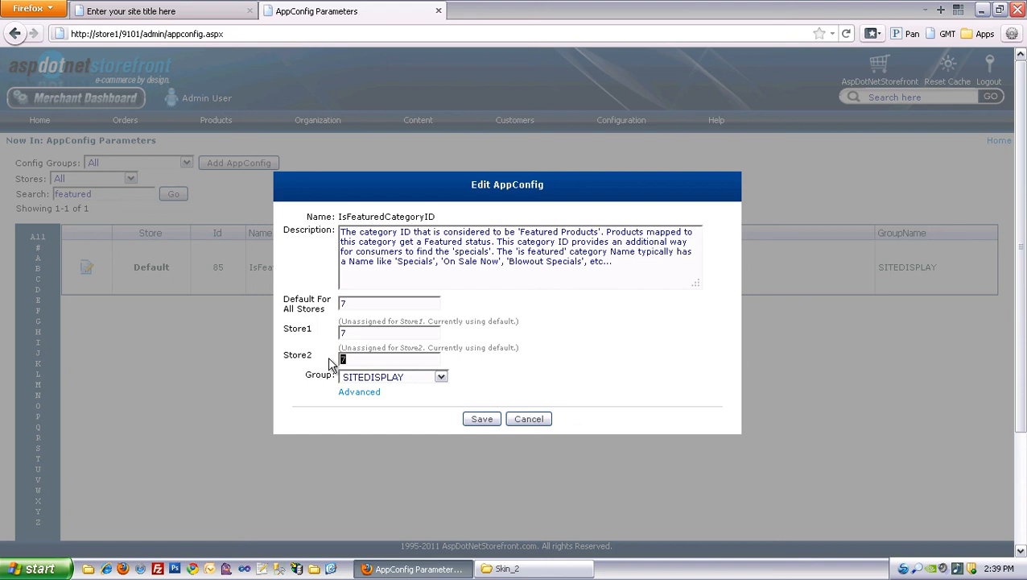
text(28)
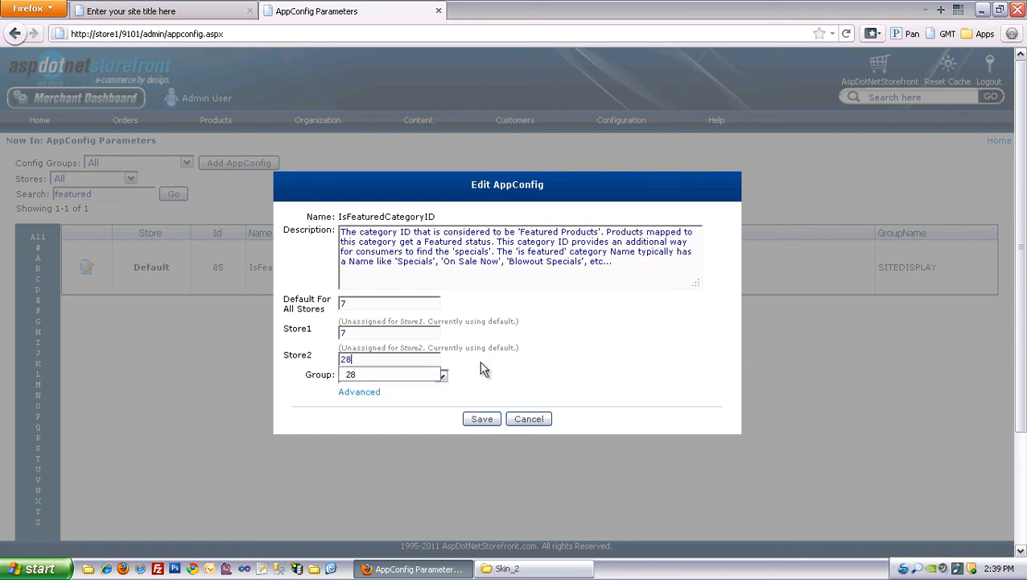
click(481, 418)
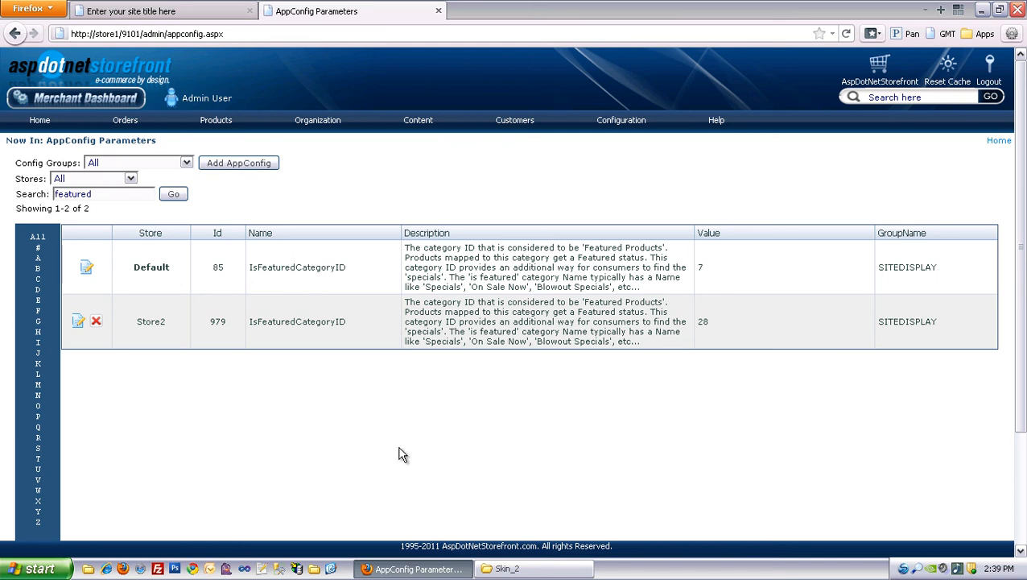
mouse_move(293, 427)
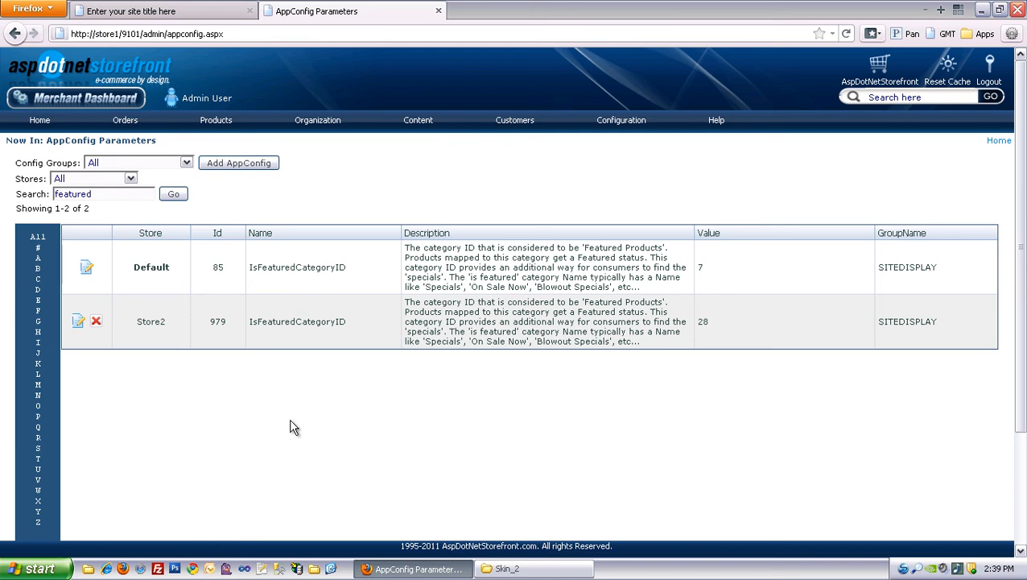
mouse_move(301, 409)
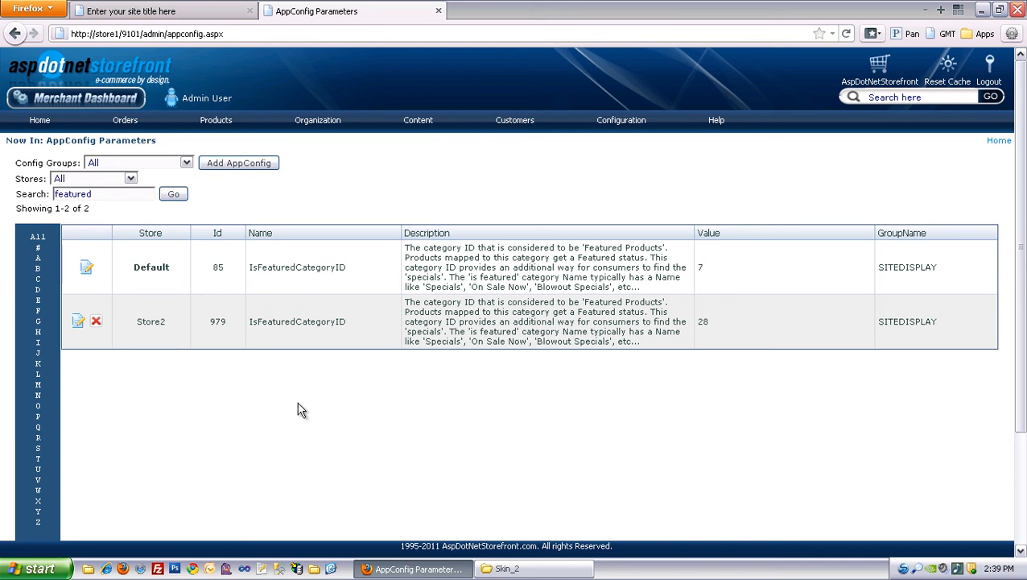
click(129, 9)
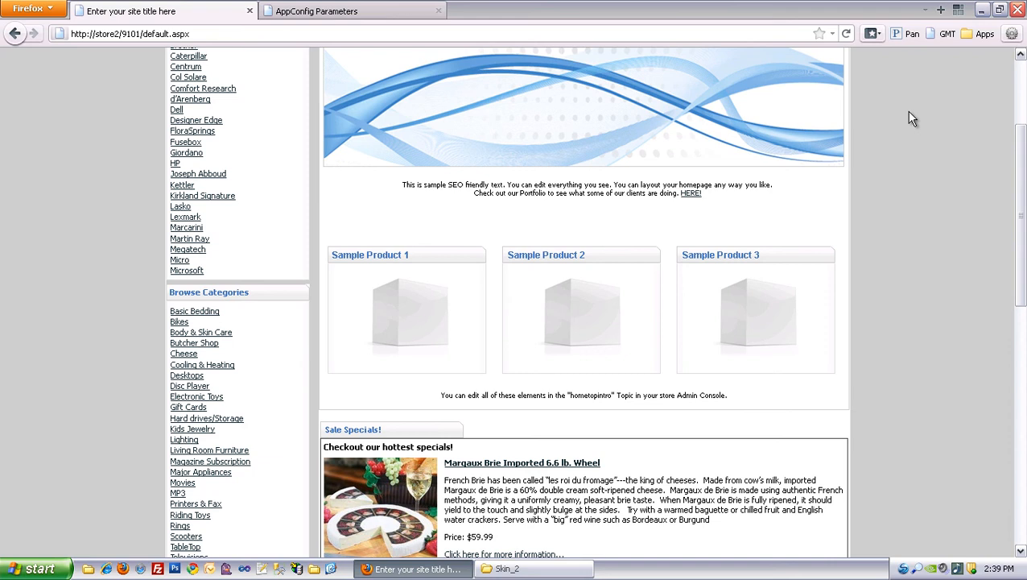
Step: Scroll the Store2 specials showing Brie cheese, then Store1's still showing the Kettler trike and bikes
scroll(down, 3)
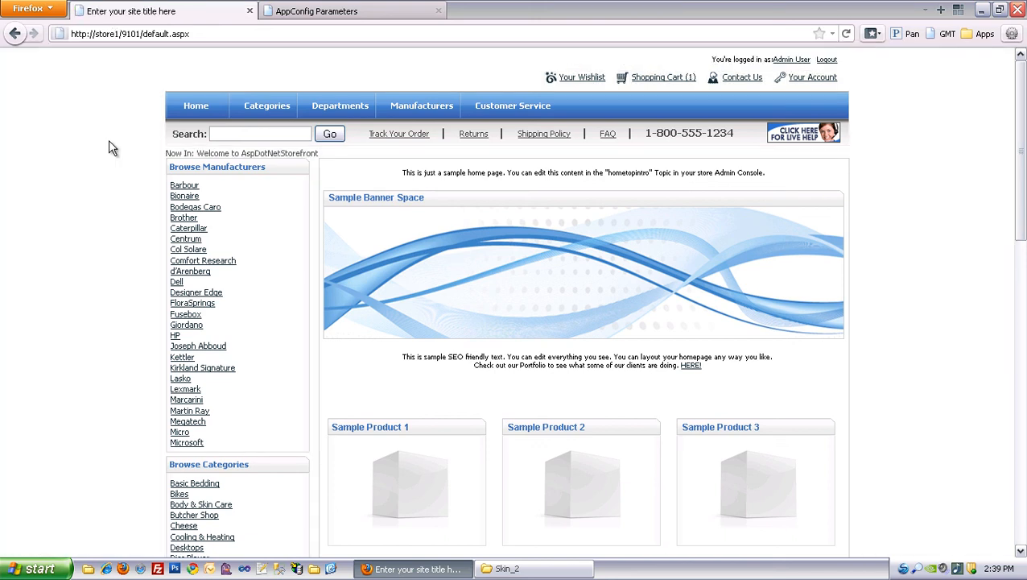
scroll(down, 3)
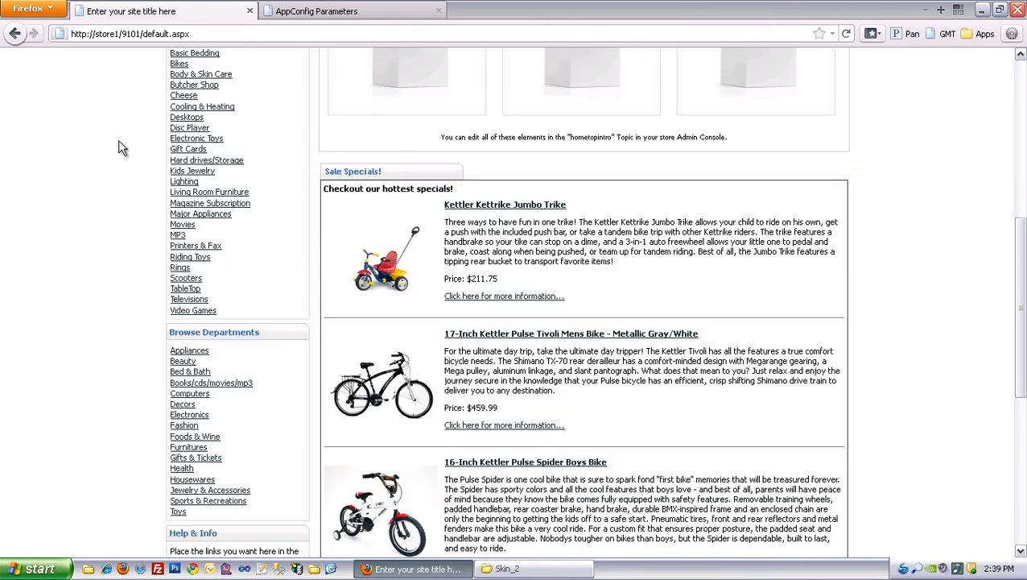